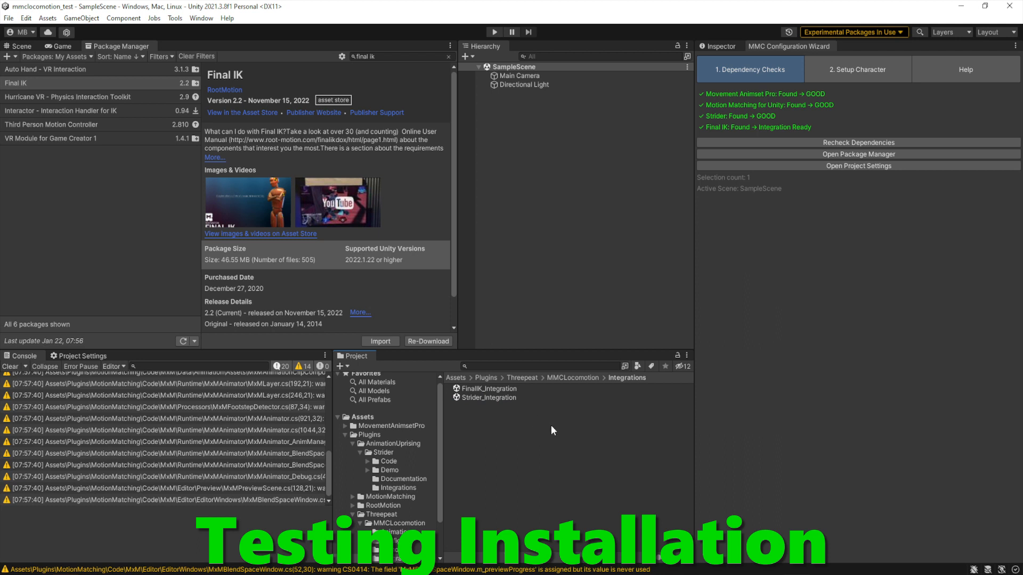
mouse_move(566, 428)
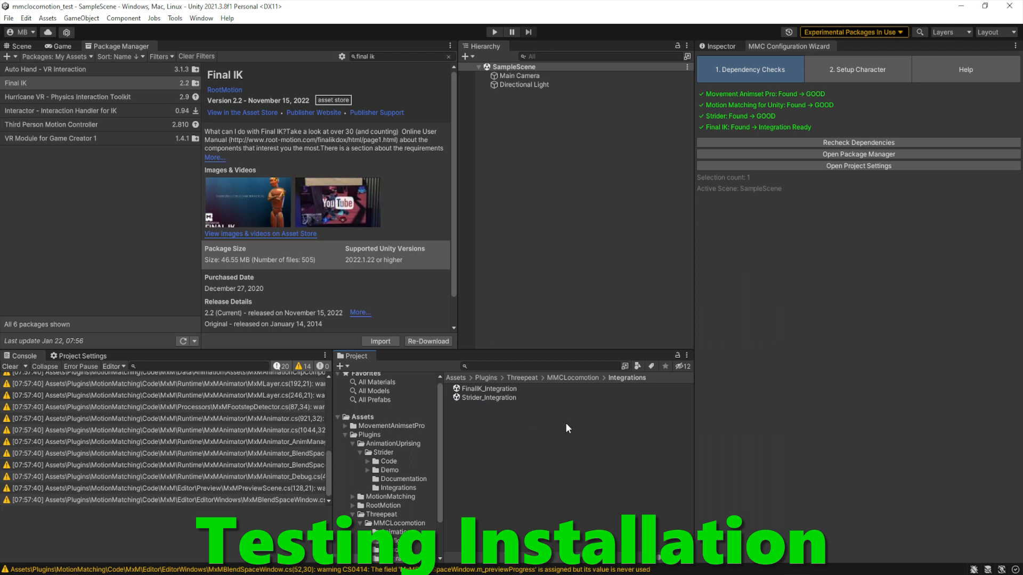
mouse_move(781, 159)
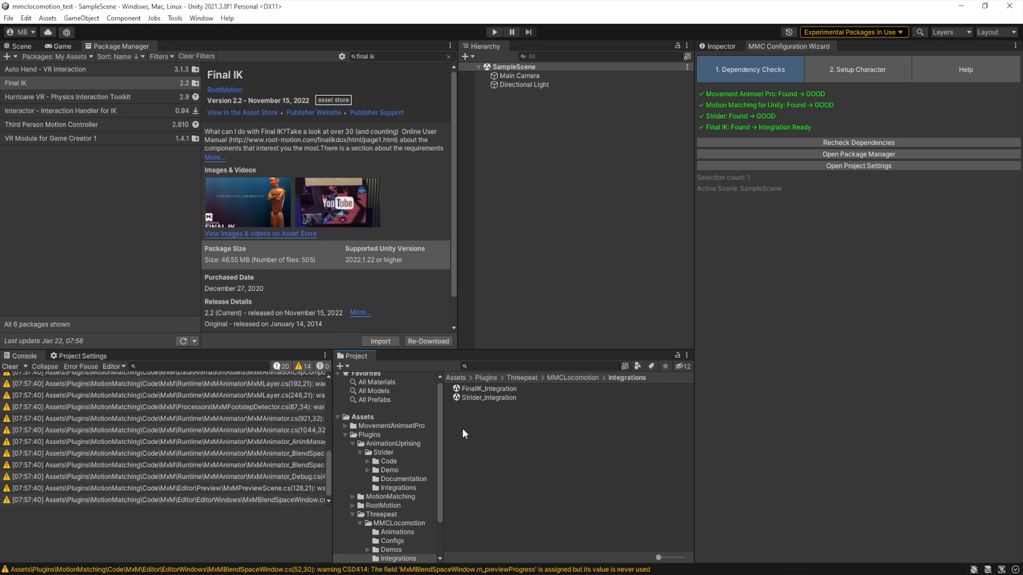
Load the MMLCDemo_Core_Strider_FinalIK scene from the MMCLocomotion Demos folder
scroll("down", 3)
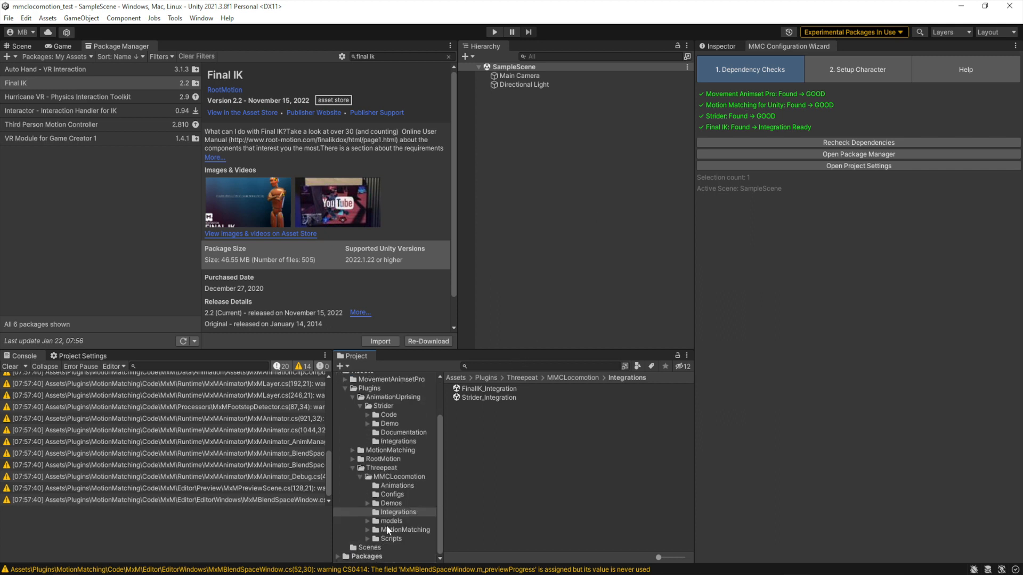
left_click(391, 503)
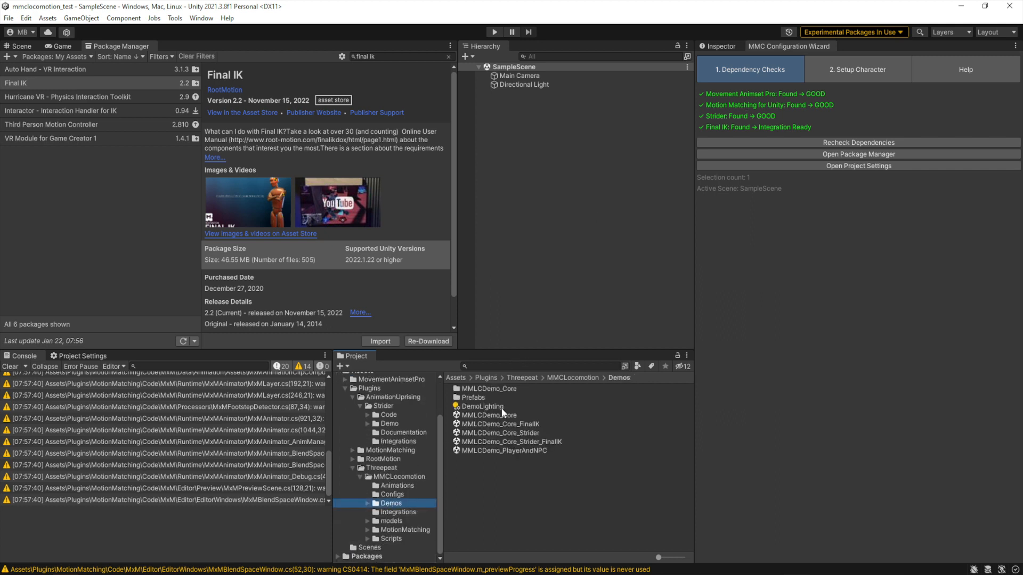
left_click(511, 441)
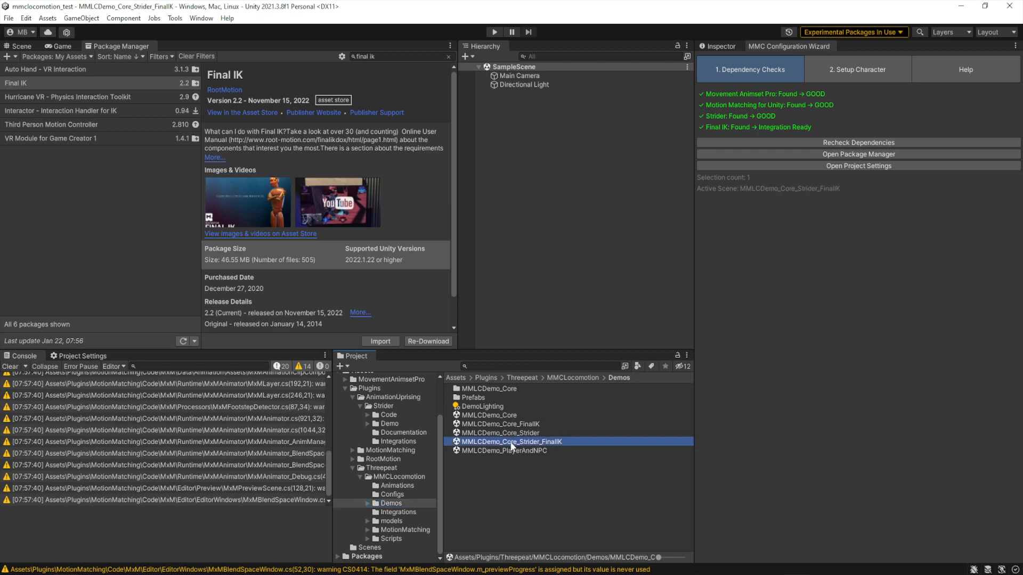
double_click(510, 441)
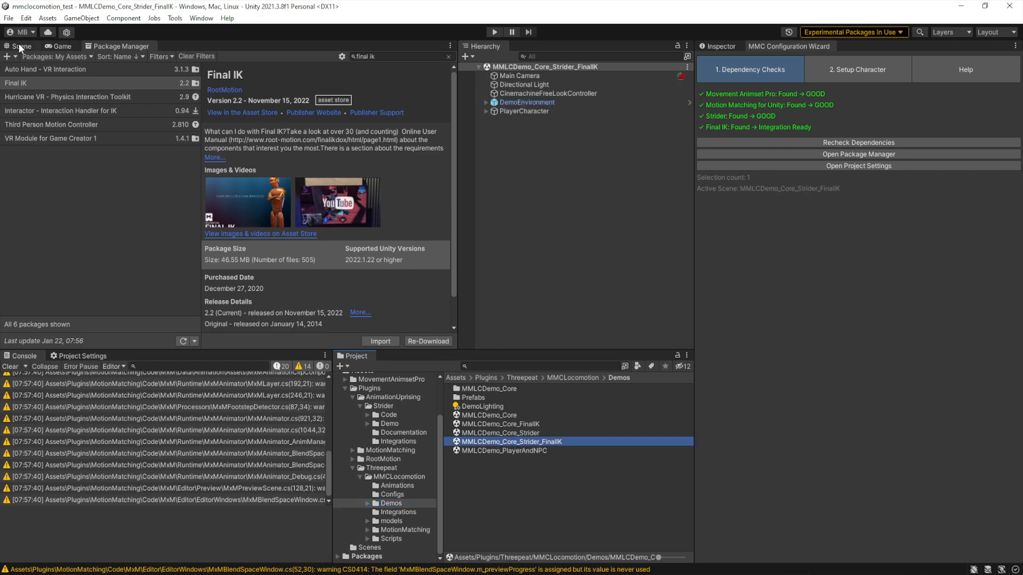
Show the level in the Scene view and inspect the Main Camera's settings
left_click(21, 46)
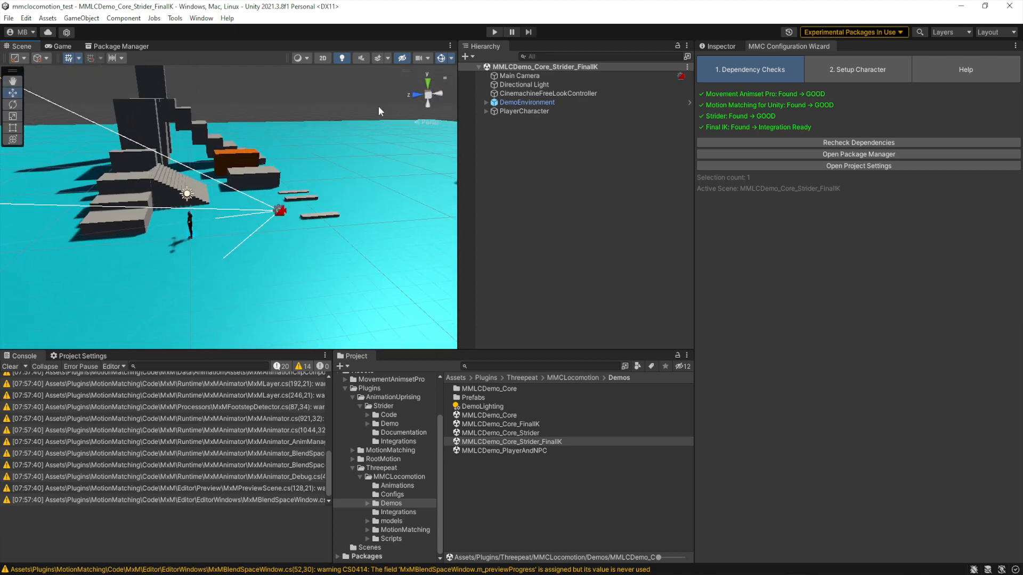
left_click(519, 74)
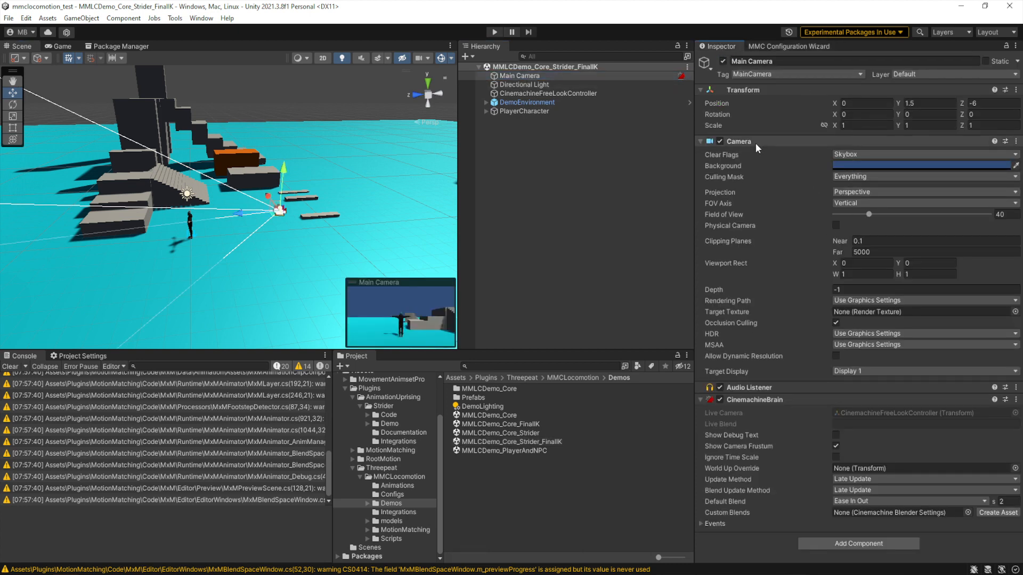
Review the CinemachineFreeLookController rig, then inspect PlayerCharacter's controller components
left_click(700, 140)
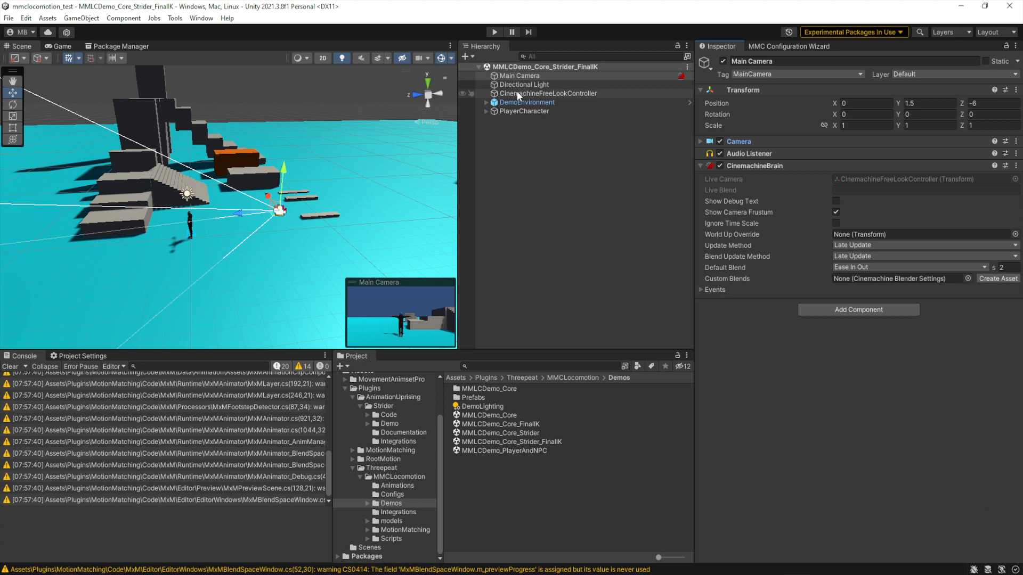
left_click(549, 94)
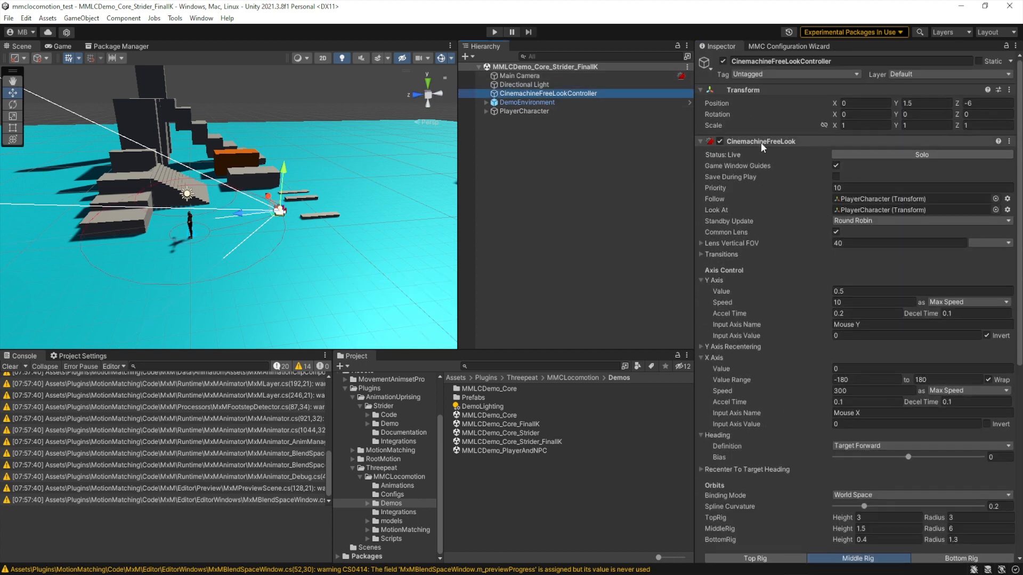
left_click(701, 141)
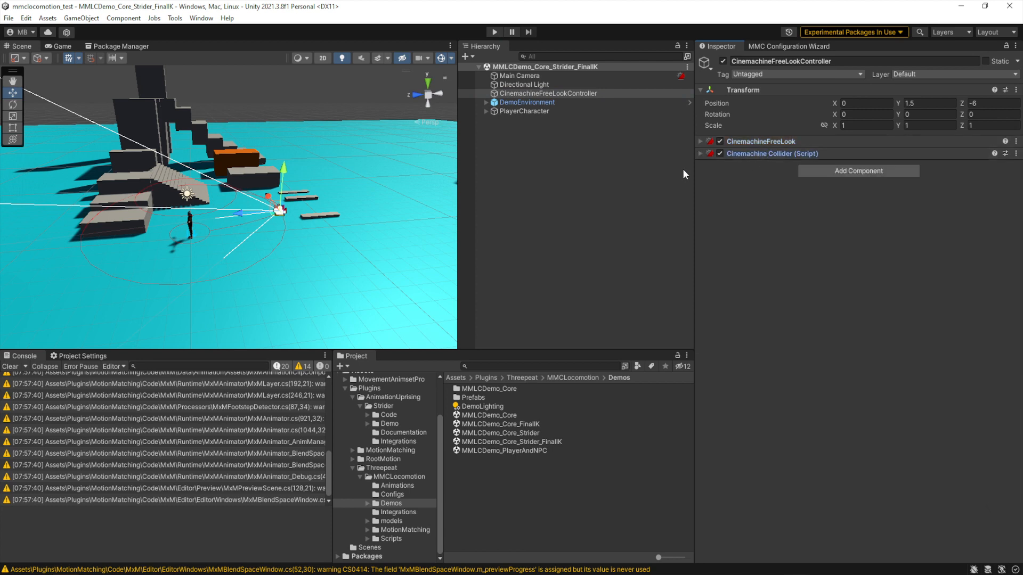
left_click(522, 110)
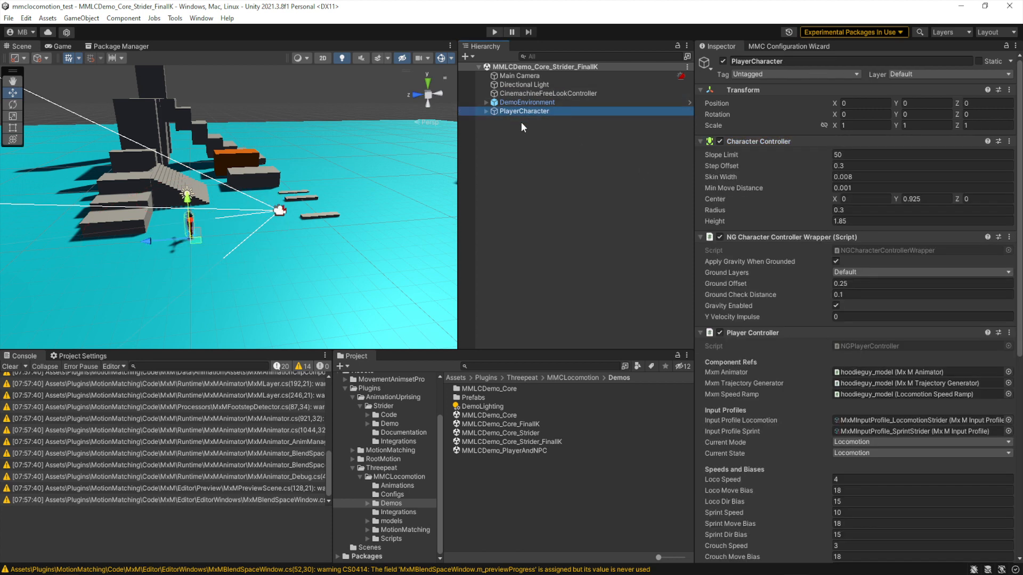
Inspect hoodieguy_model under PlayerCharacter with its Strider, IK and trajectory components folded
left_click(701, 140)
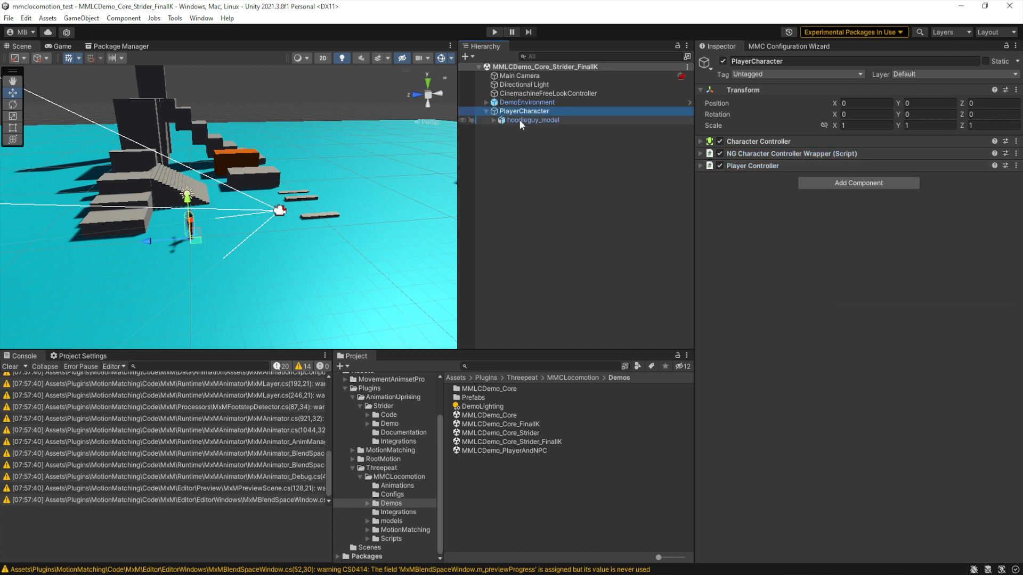
left_click(533, 120)
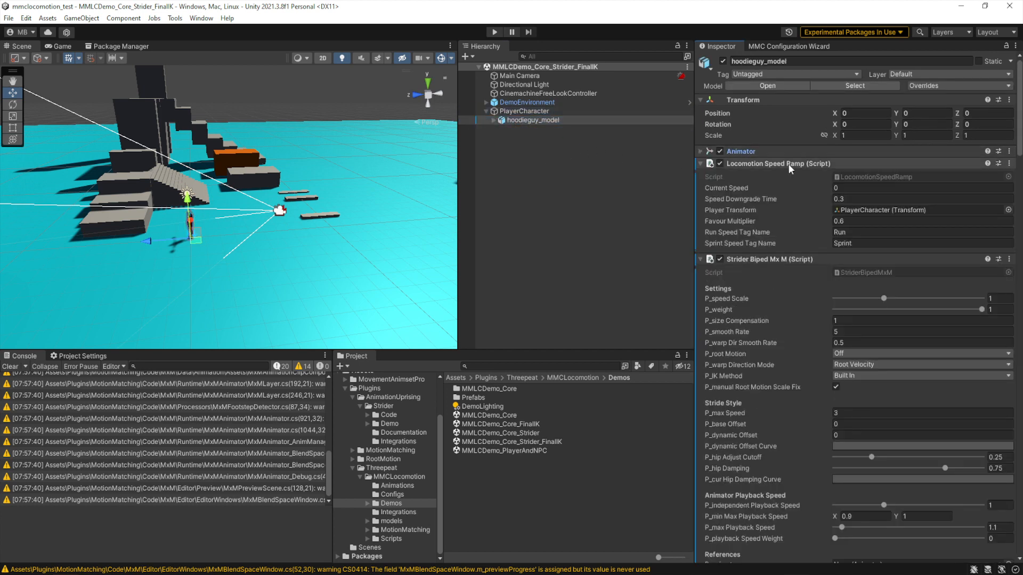
left_click(701, 164)
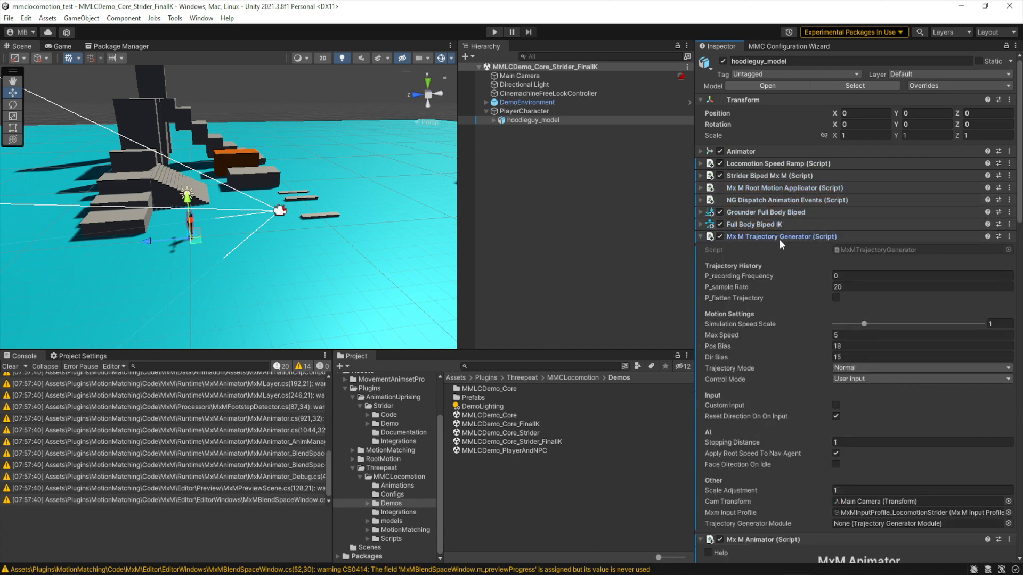
left_click(701, 236)
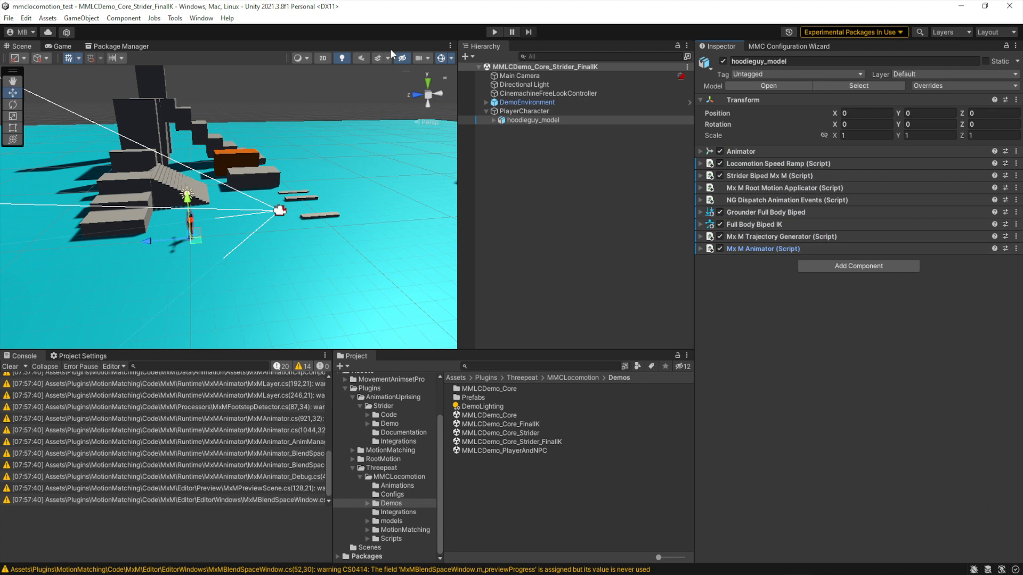
Run the demo in Play mode and take control of the hoodie character in the Game view
left_click(493, 31)
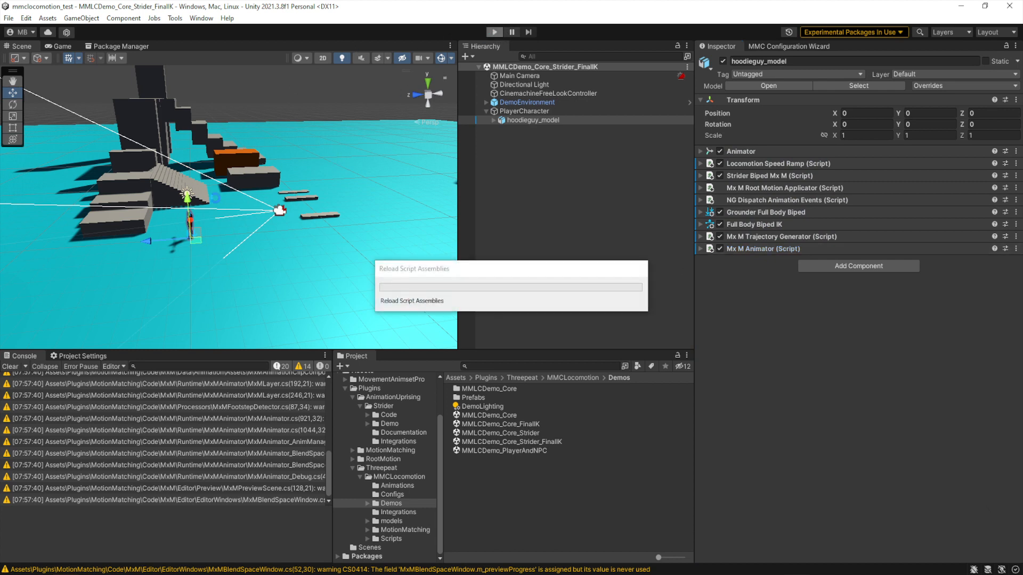
left_click(62, 45)
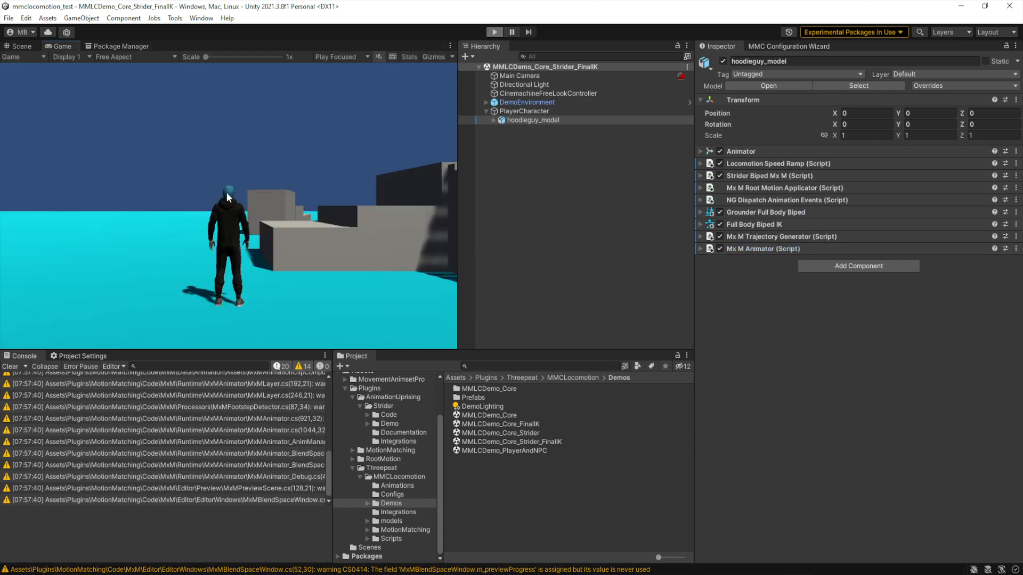
left_click(493, 31)
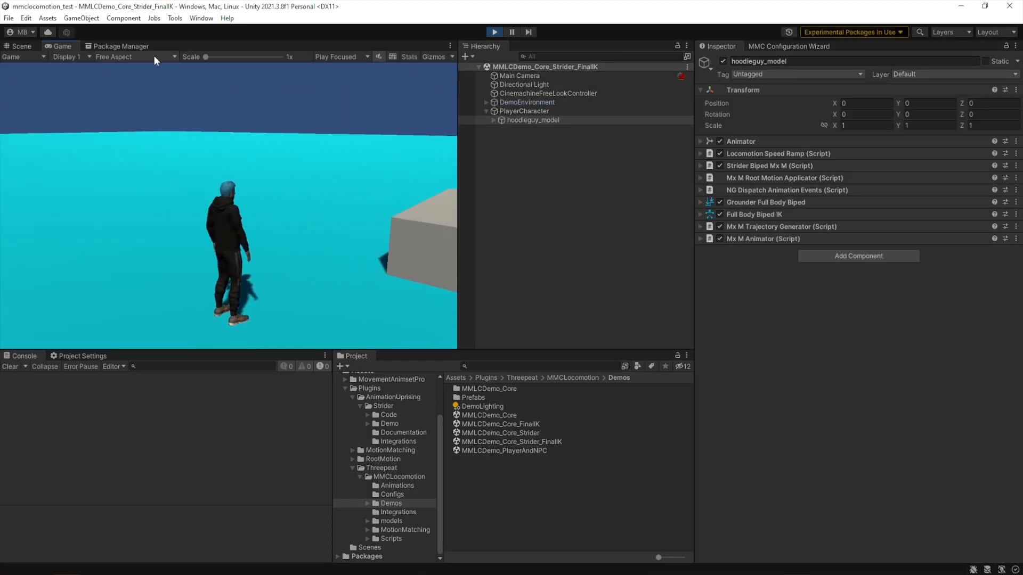